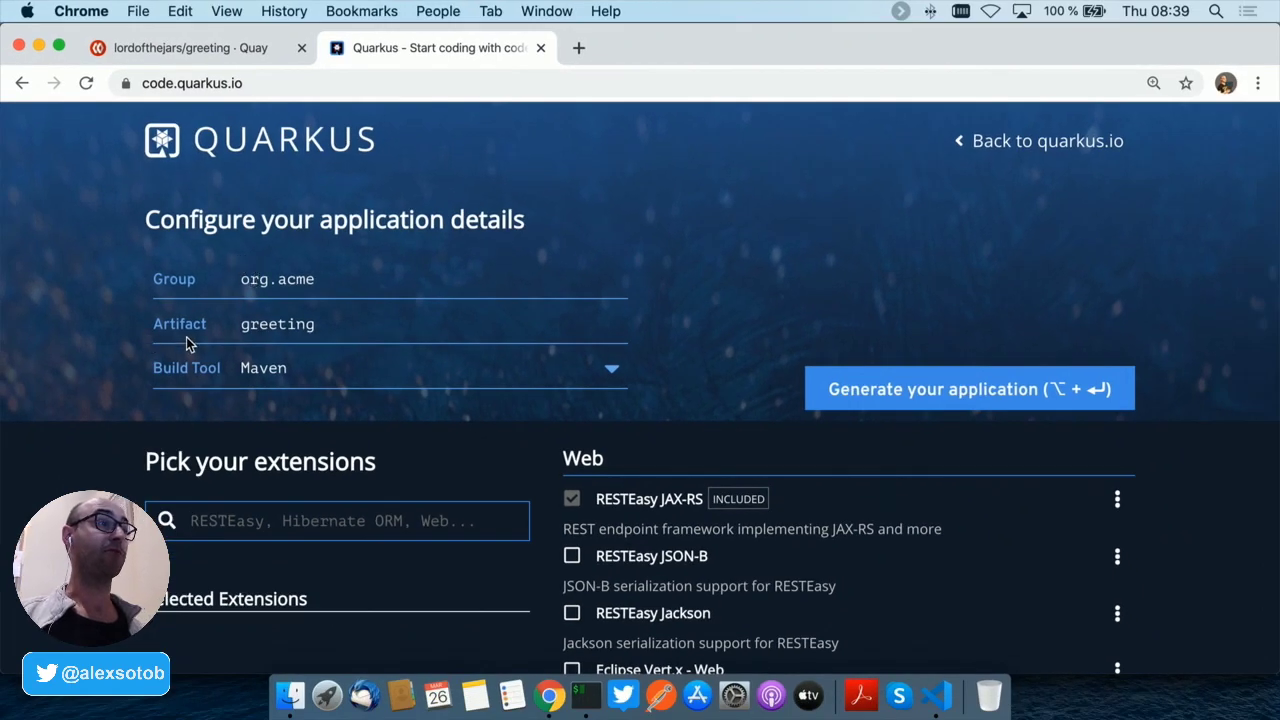
mouse_move(272, 388)
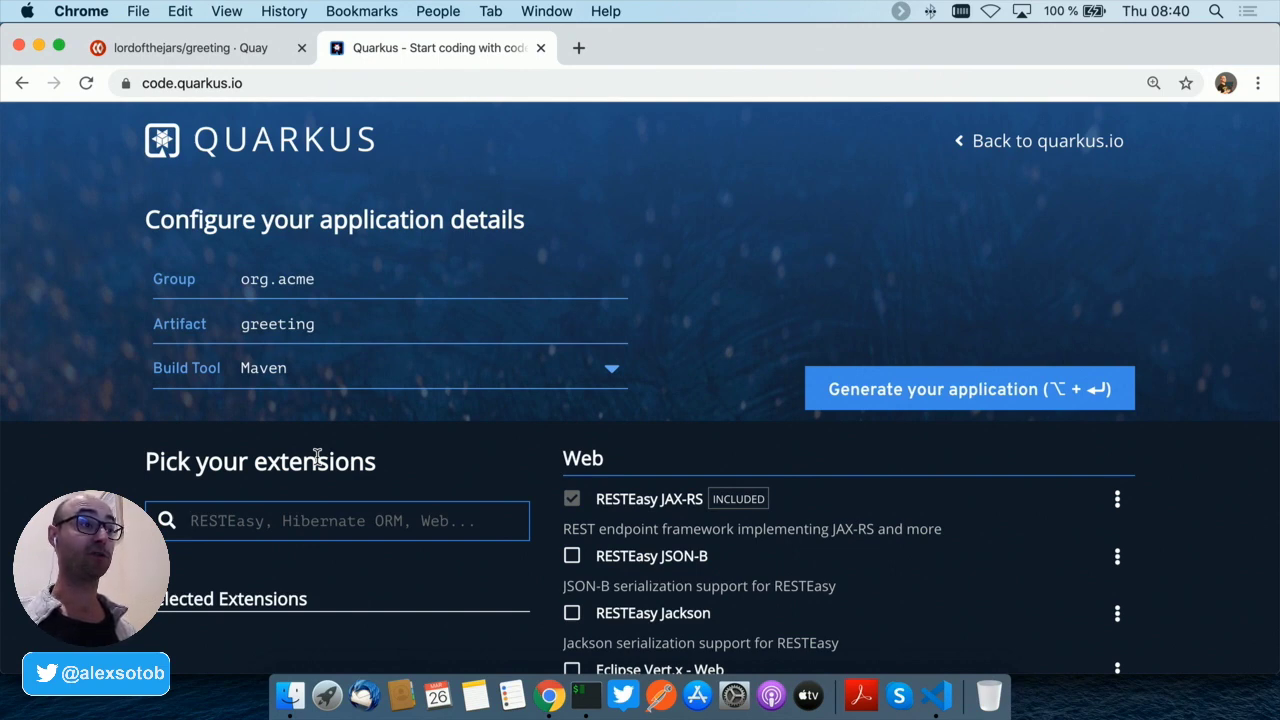
Step: Add Container Image Jib and Kubernetes extensions to the greeting app and generate it
text(jib)
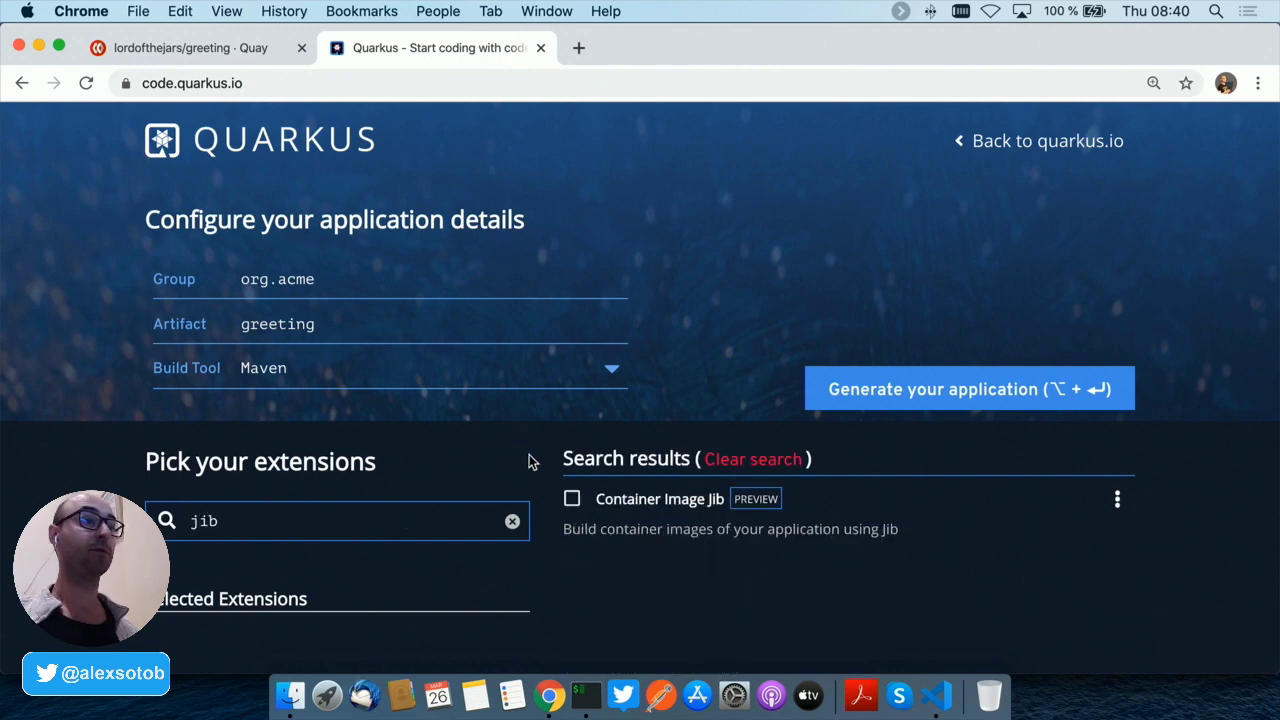
click(572, 498)
text(kube)
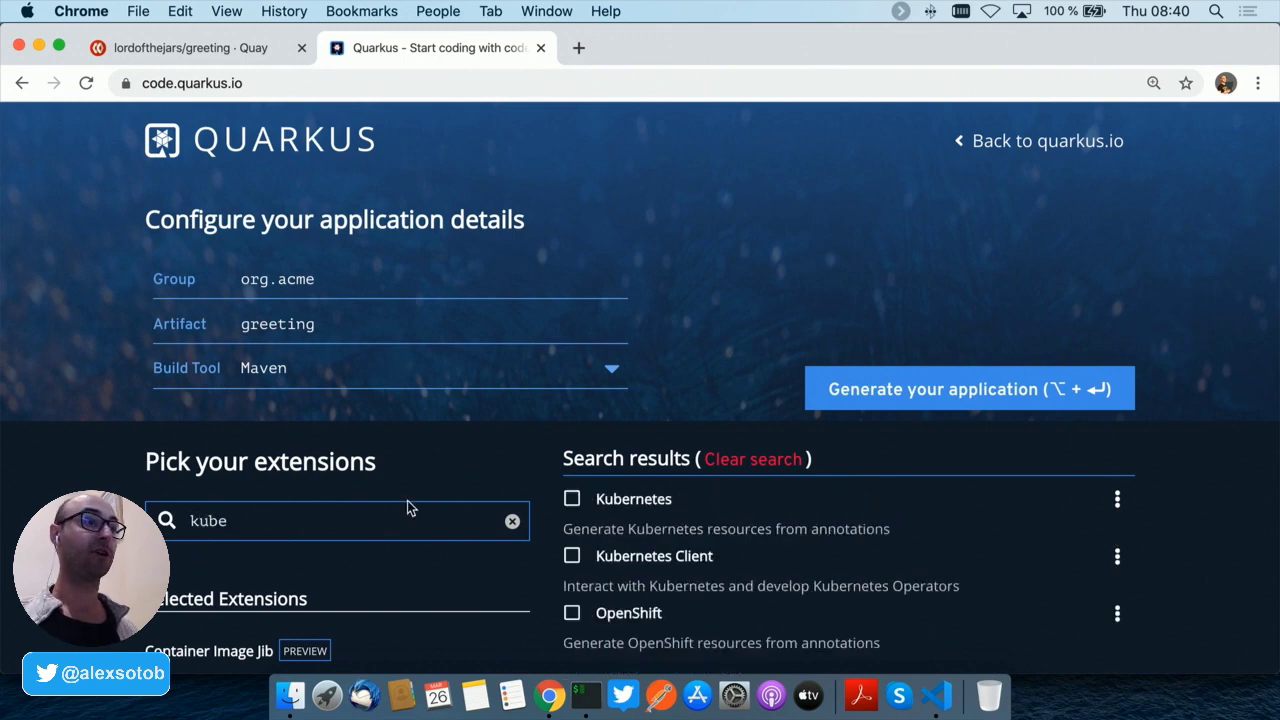
click(572, 498)
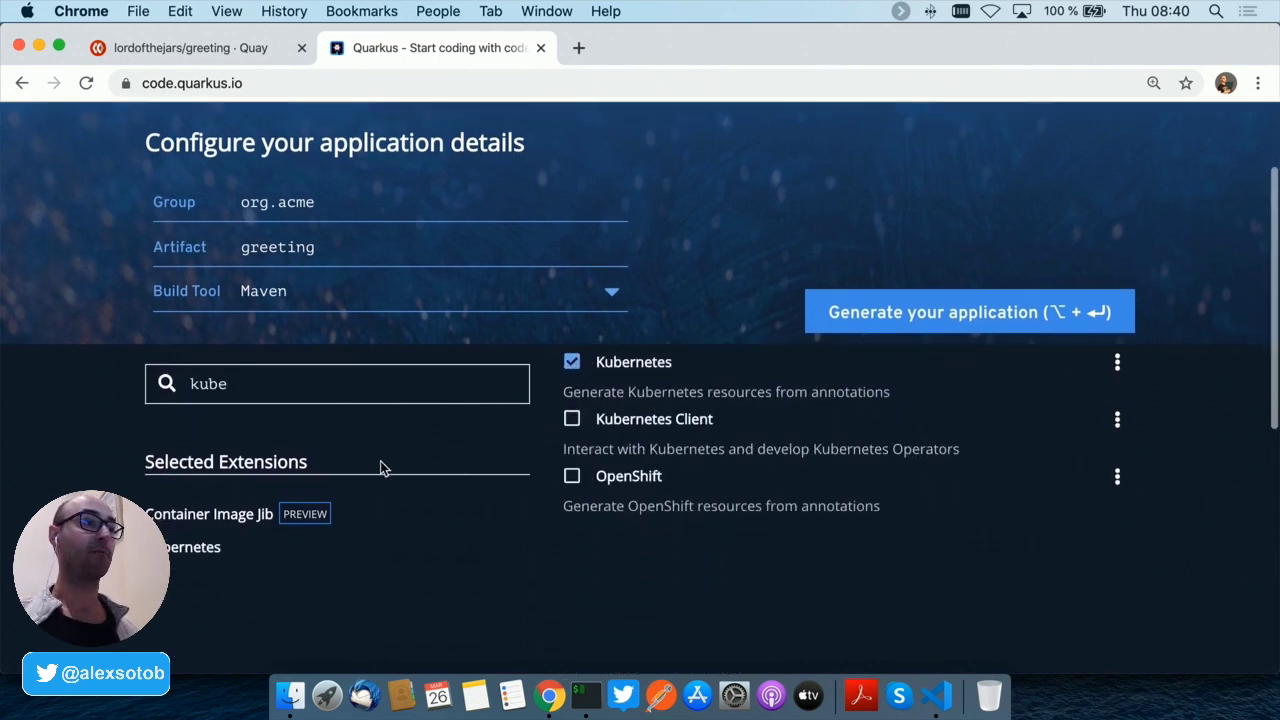
scroll(up, 3)
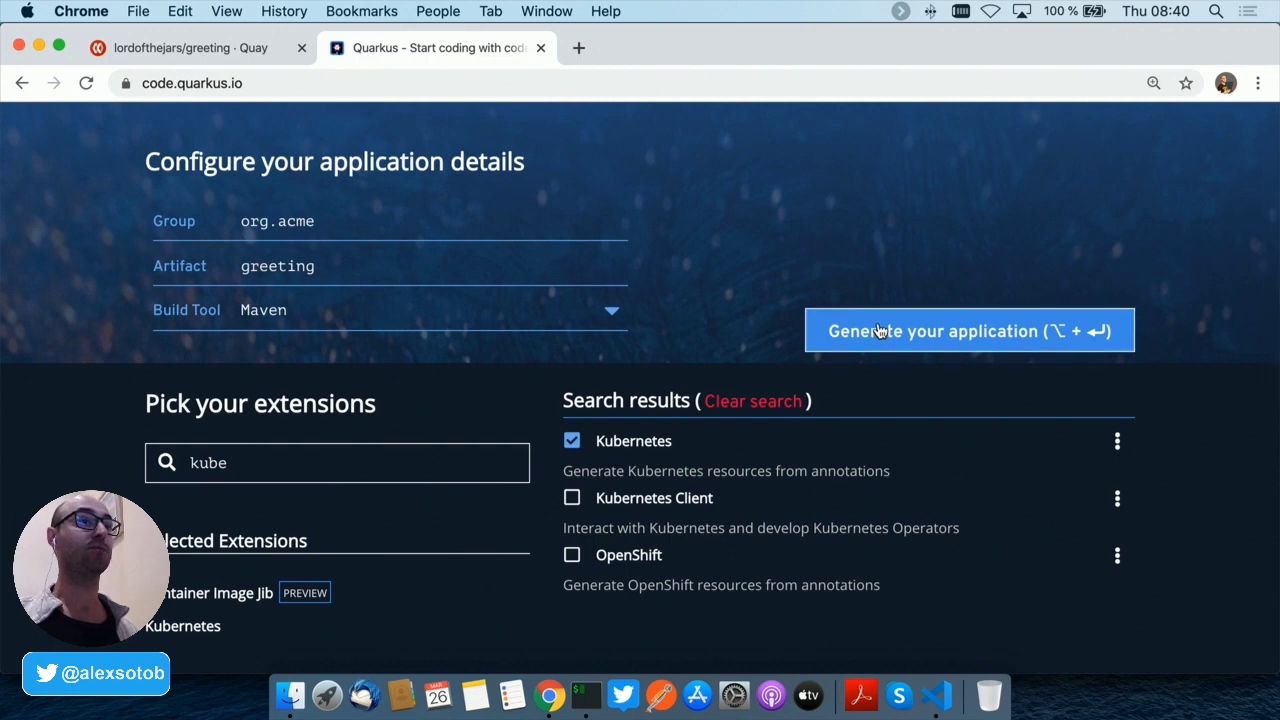
click(968, 332)
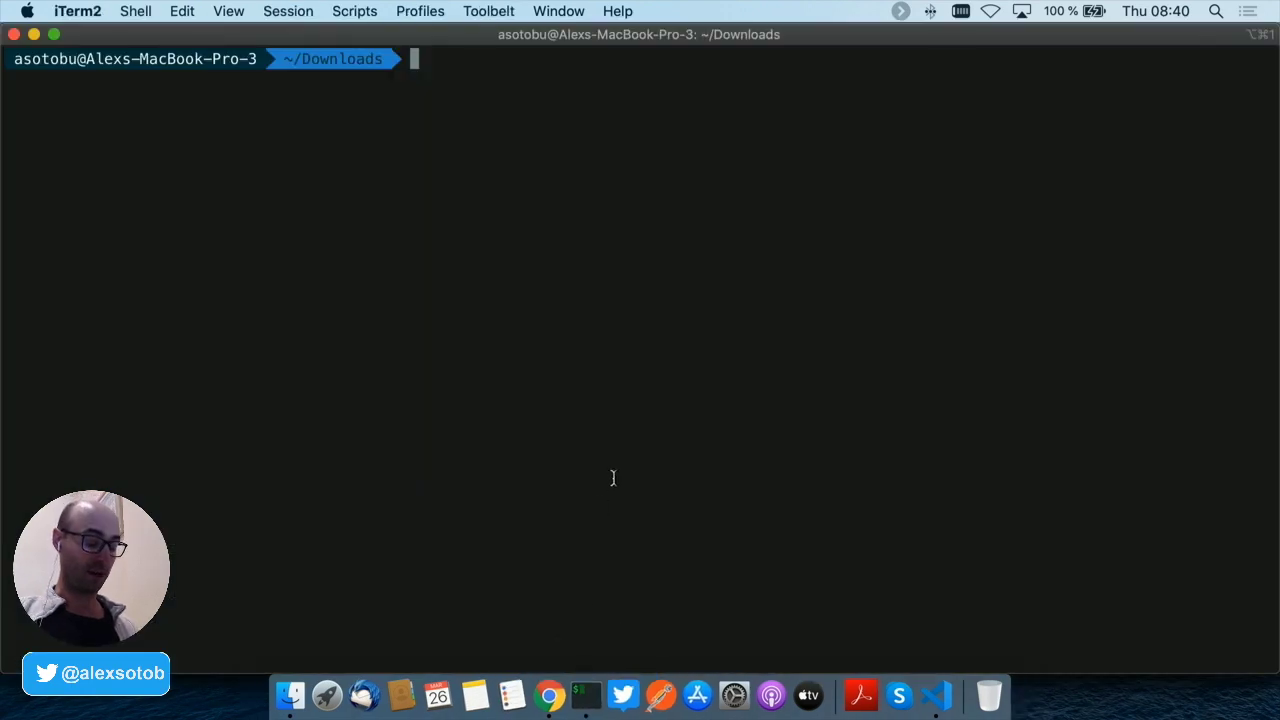
Step: Unzip greeting.zip in Downloads, replacing all existing files
text(unzip greeting.zip)
text(A)
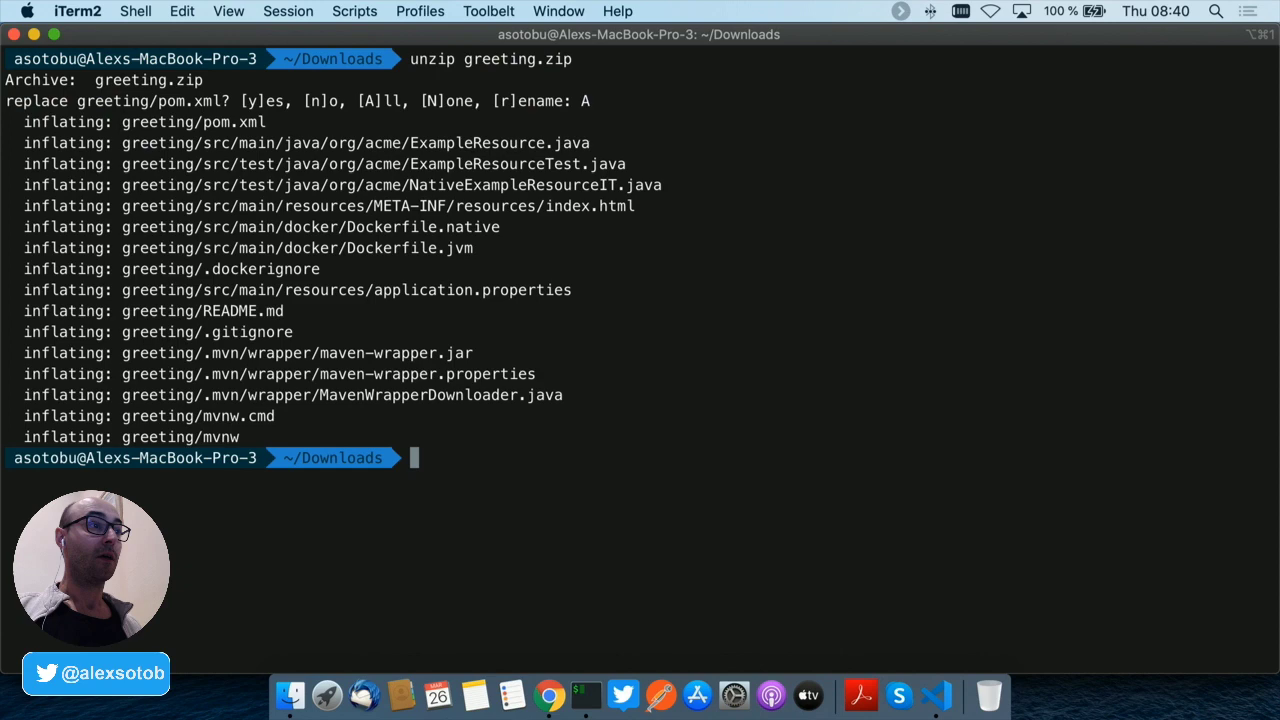
mouse_move(938, 692)
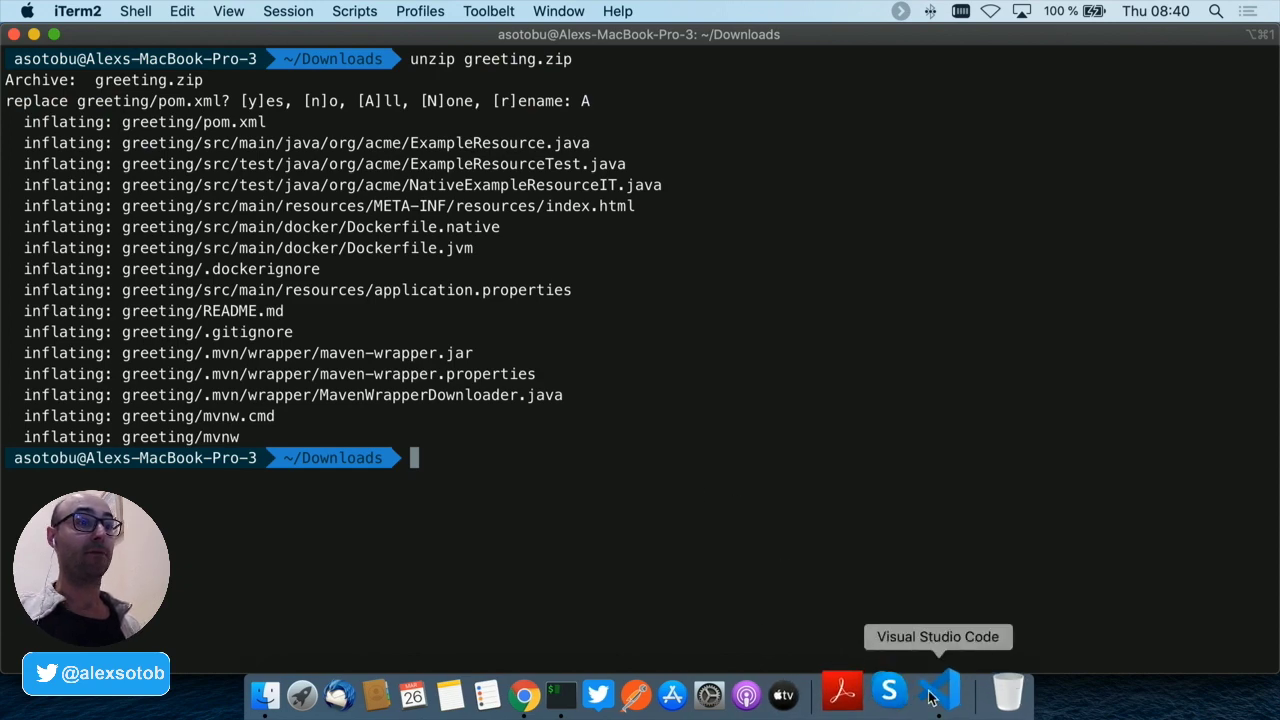
Step: View ExampleResource.java with its /hello endpoint in Visual Studio Code
click(938, 692)
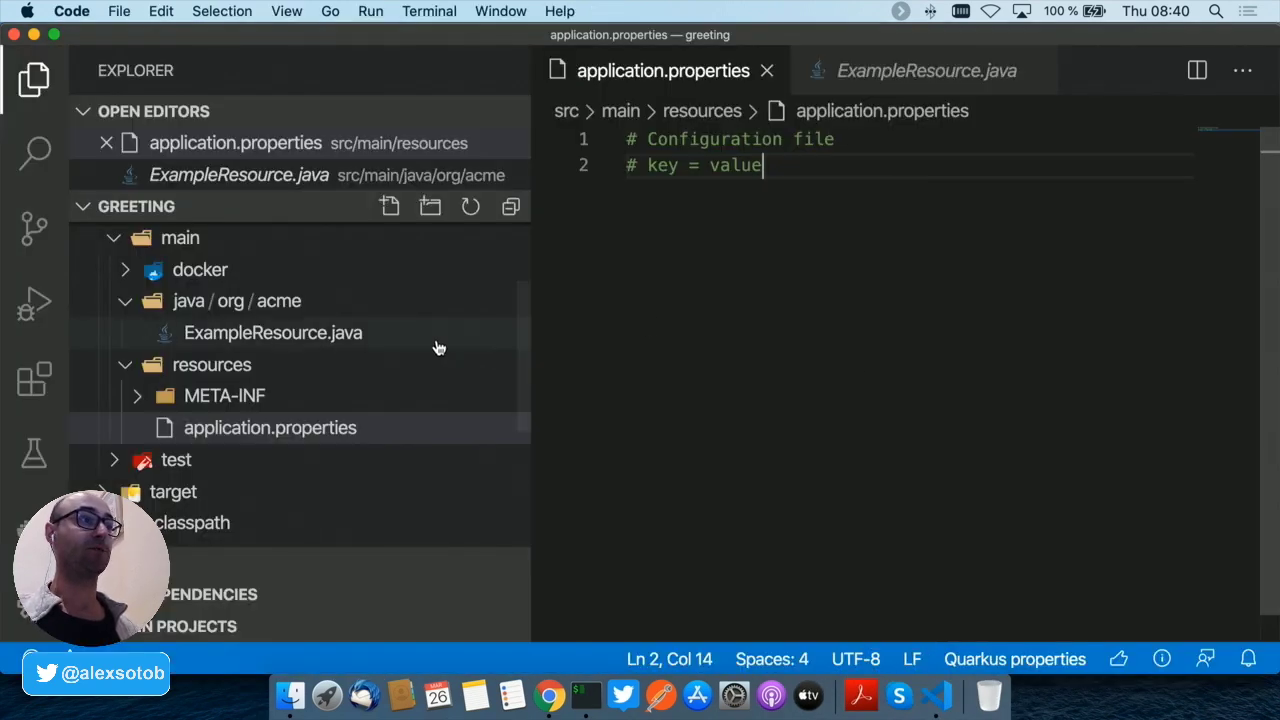
click(272, 332)
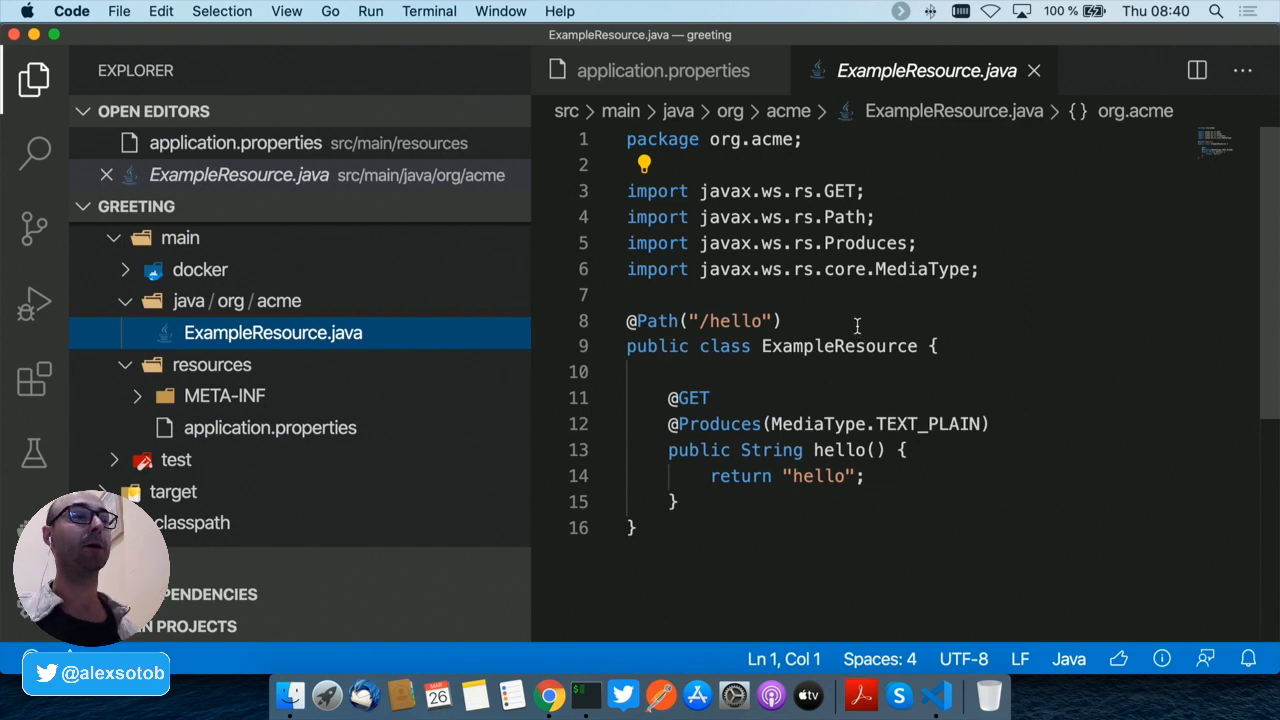
mouse_move(620, 596)
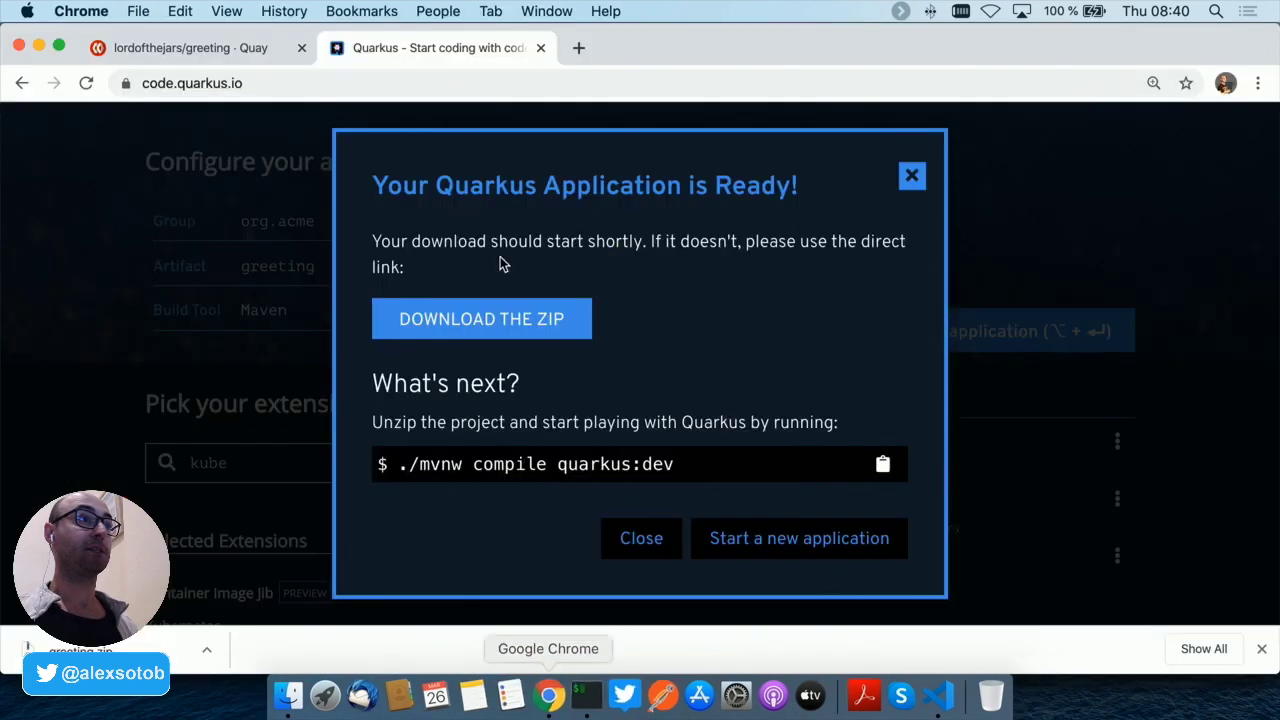
Step: View the empty Repository Tags page of lordofthejars/greeting on Quay.io
click(190, 48)
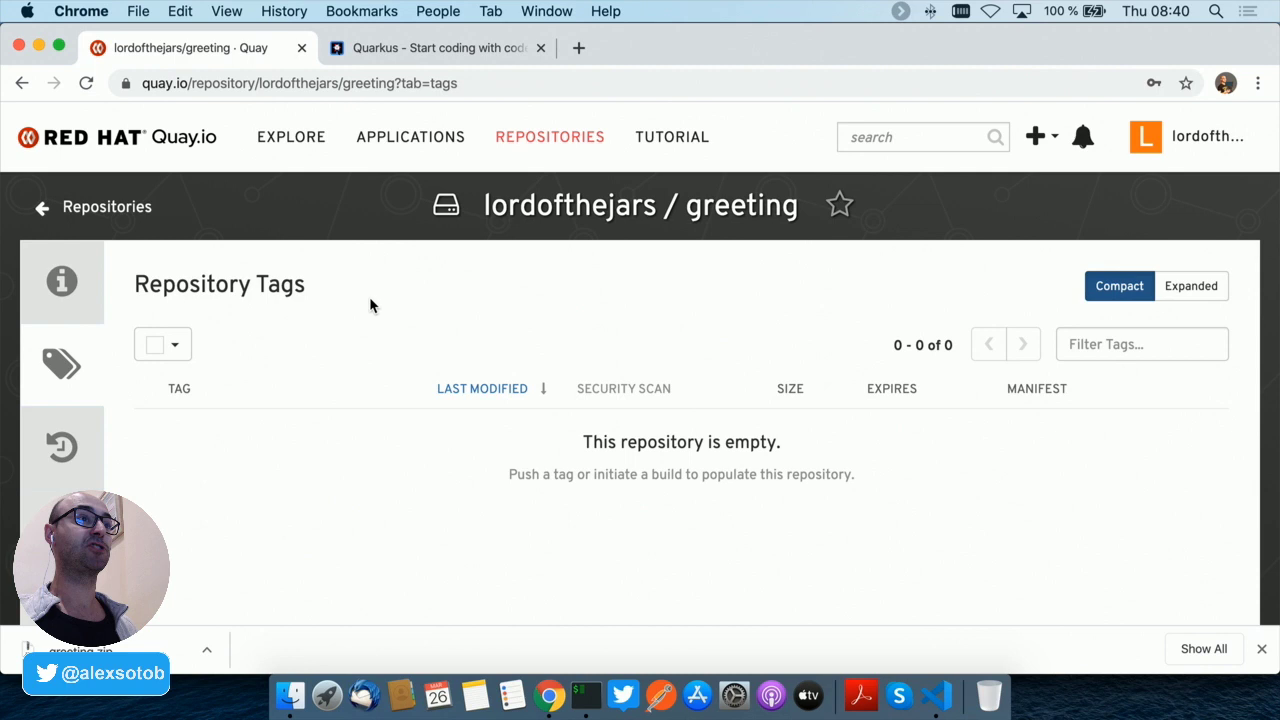
double_click(570, 204)
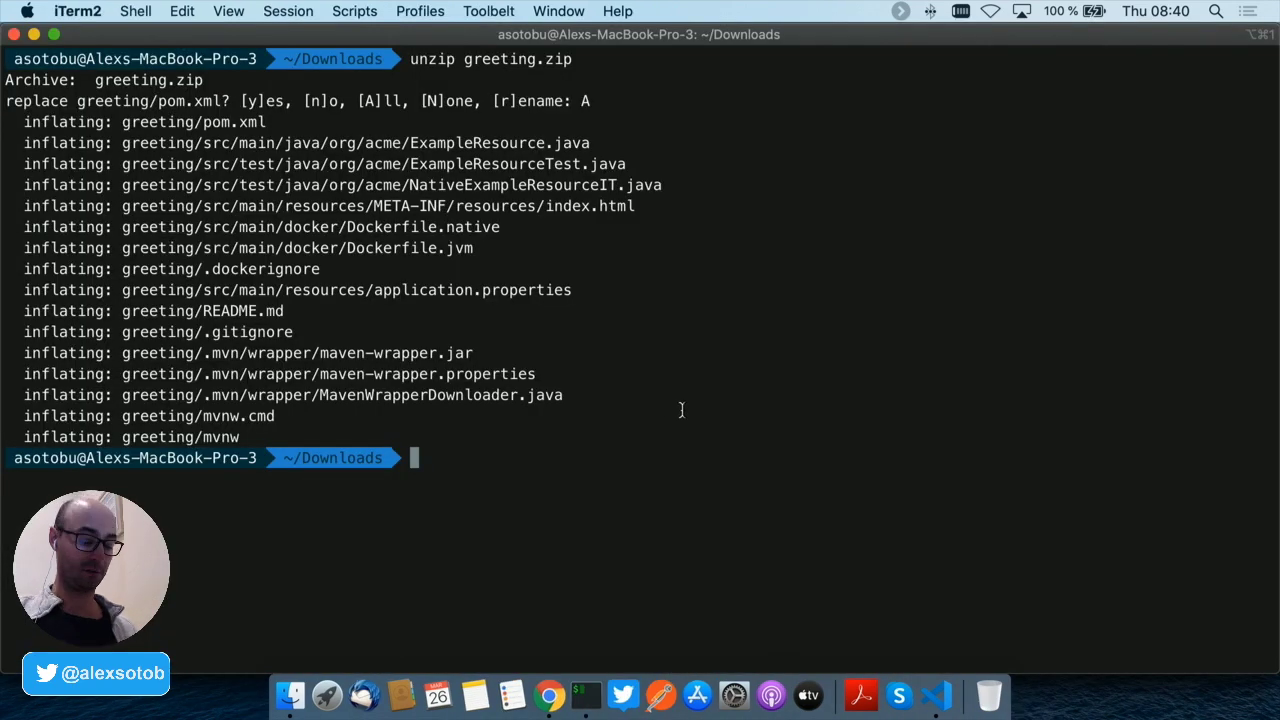
Step: Run kubectl get pods and kubectl get deployments, confirming no resources in default namespace
text(kubectl d)
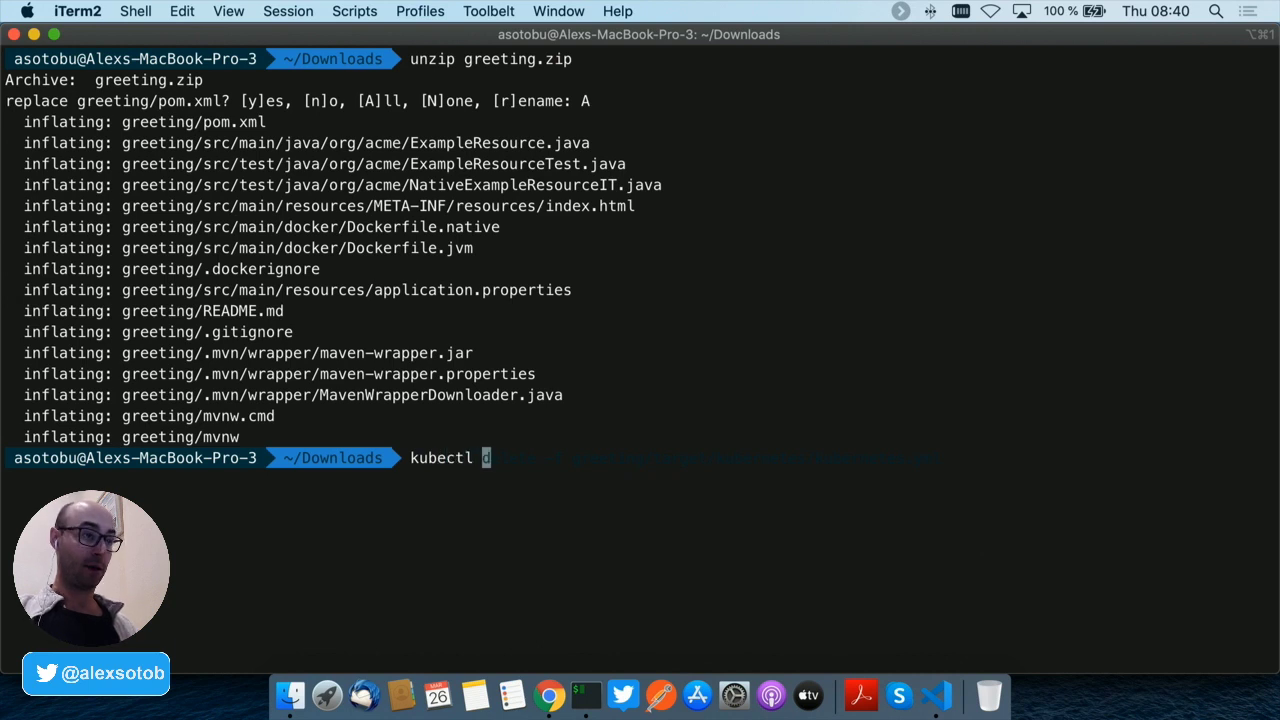
text(ge)
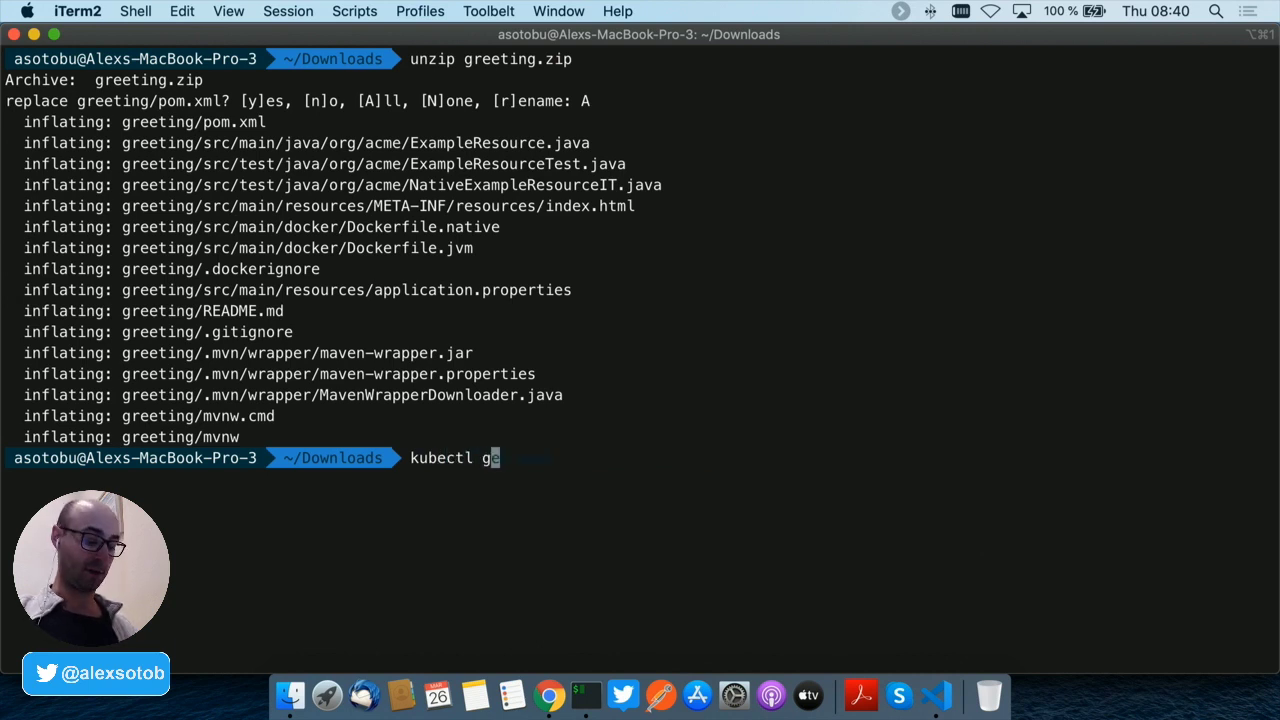
key(Return)
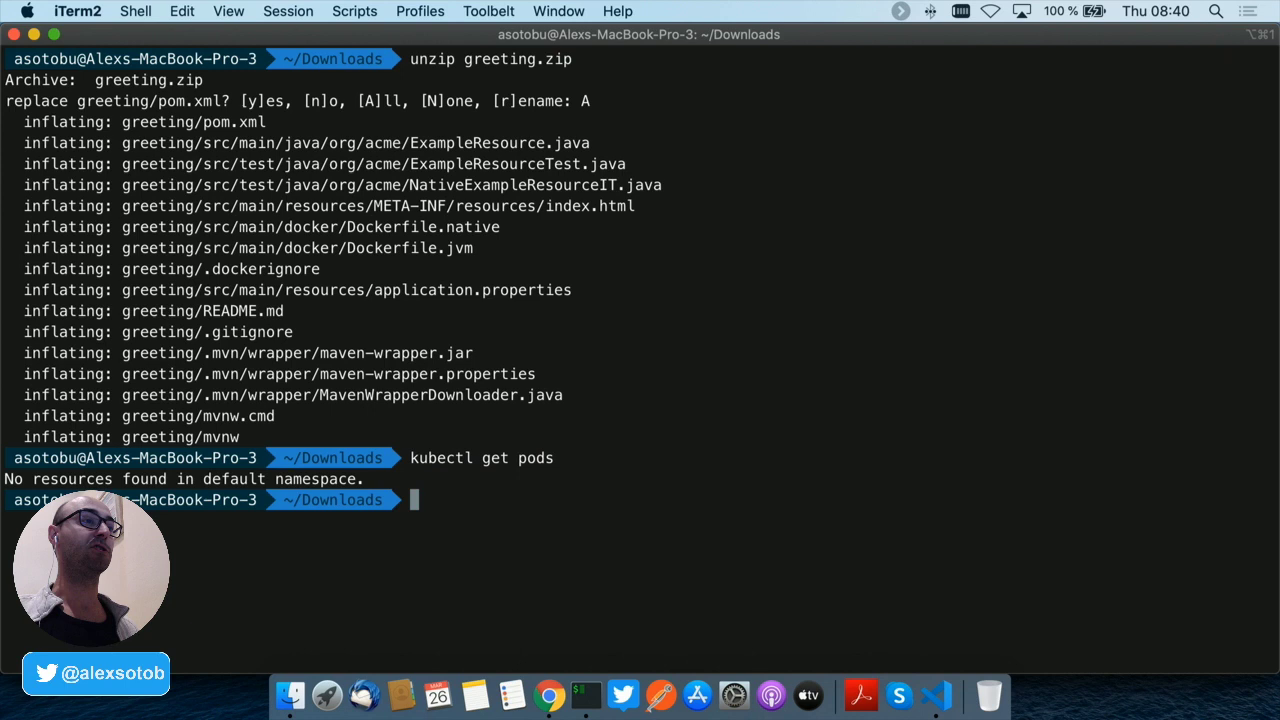
text(kubectl get pods)
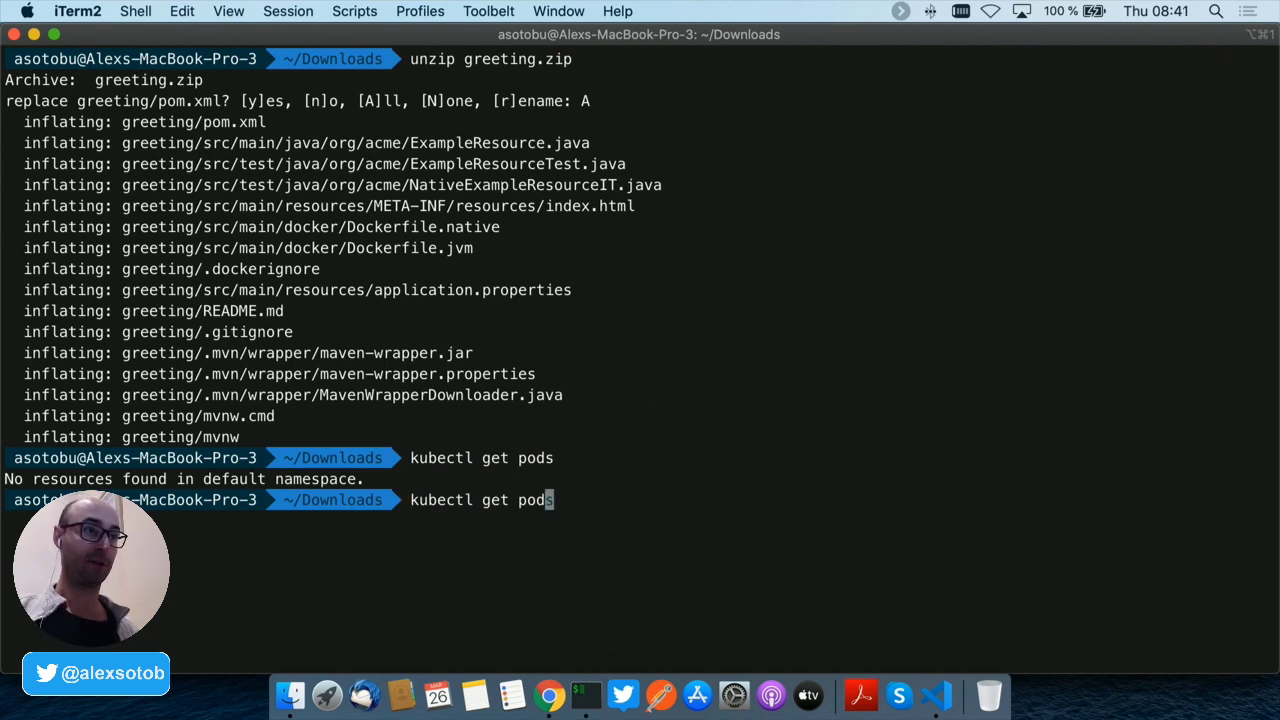
text(deploy)
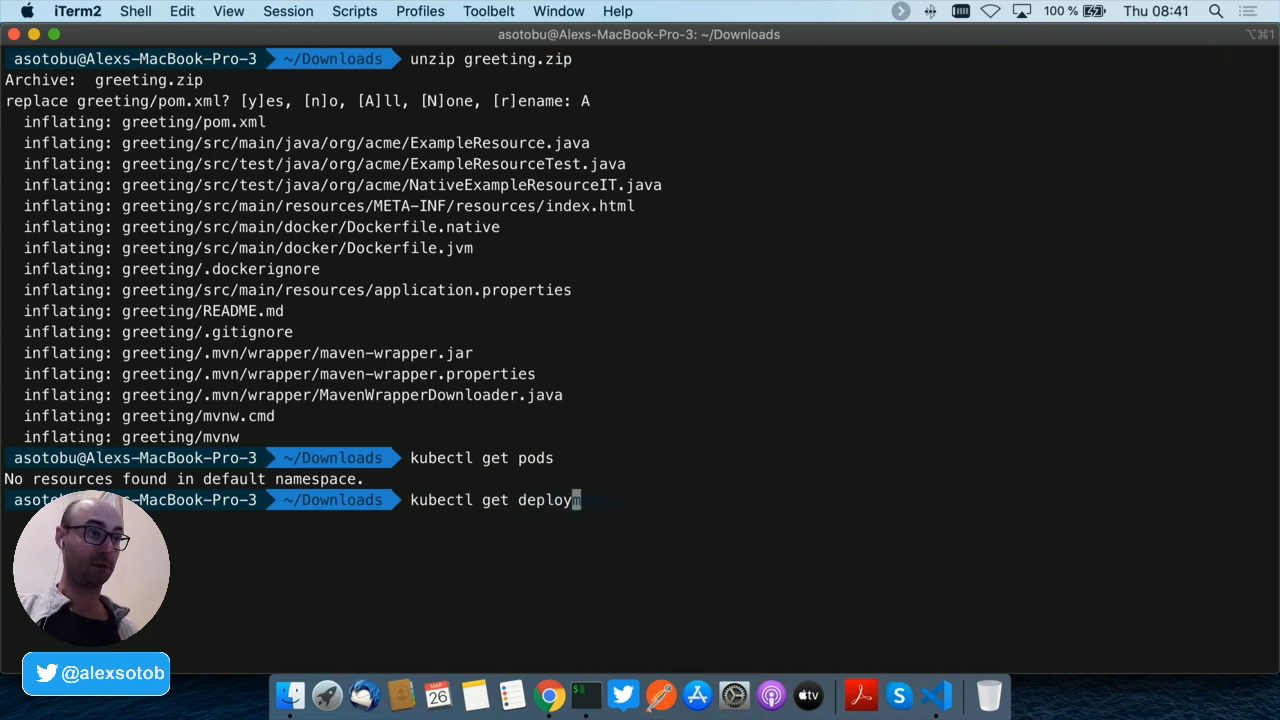
key(Return)
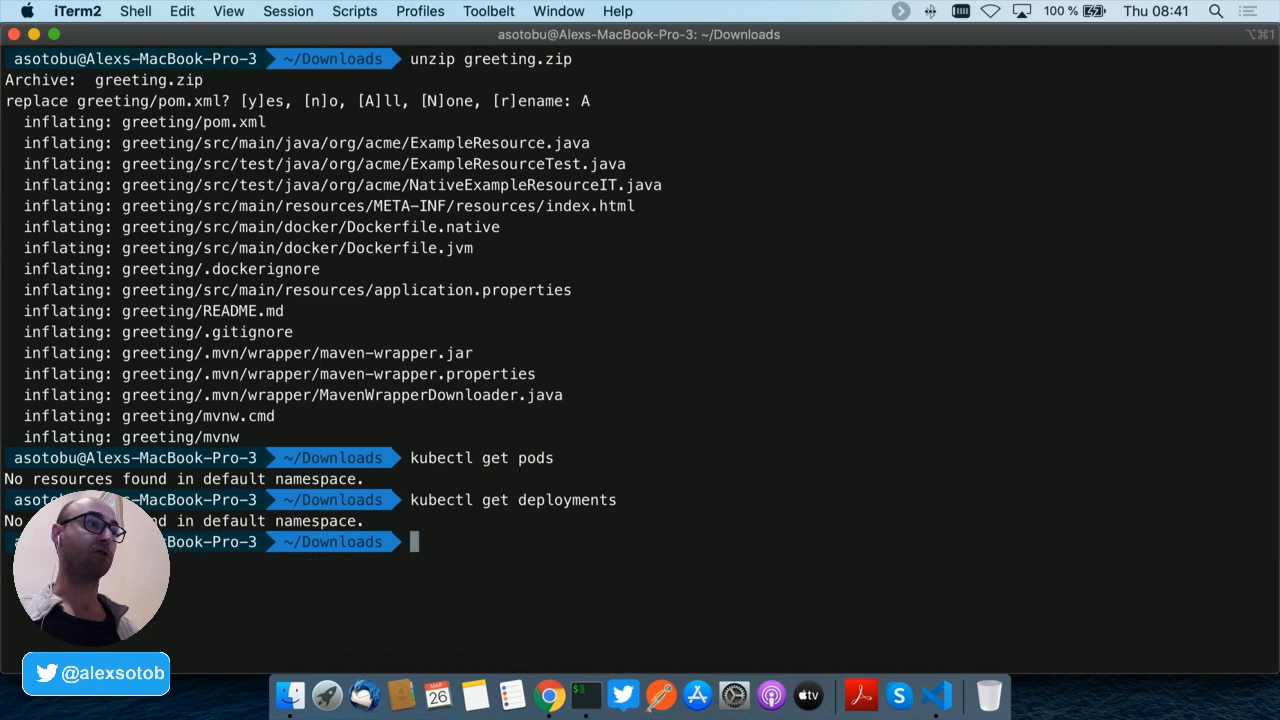
mouse_move(936, 692)
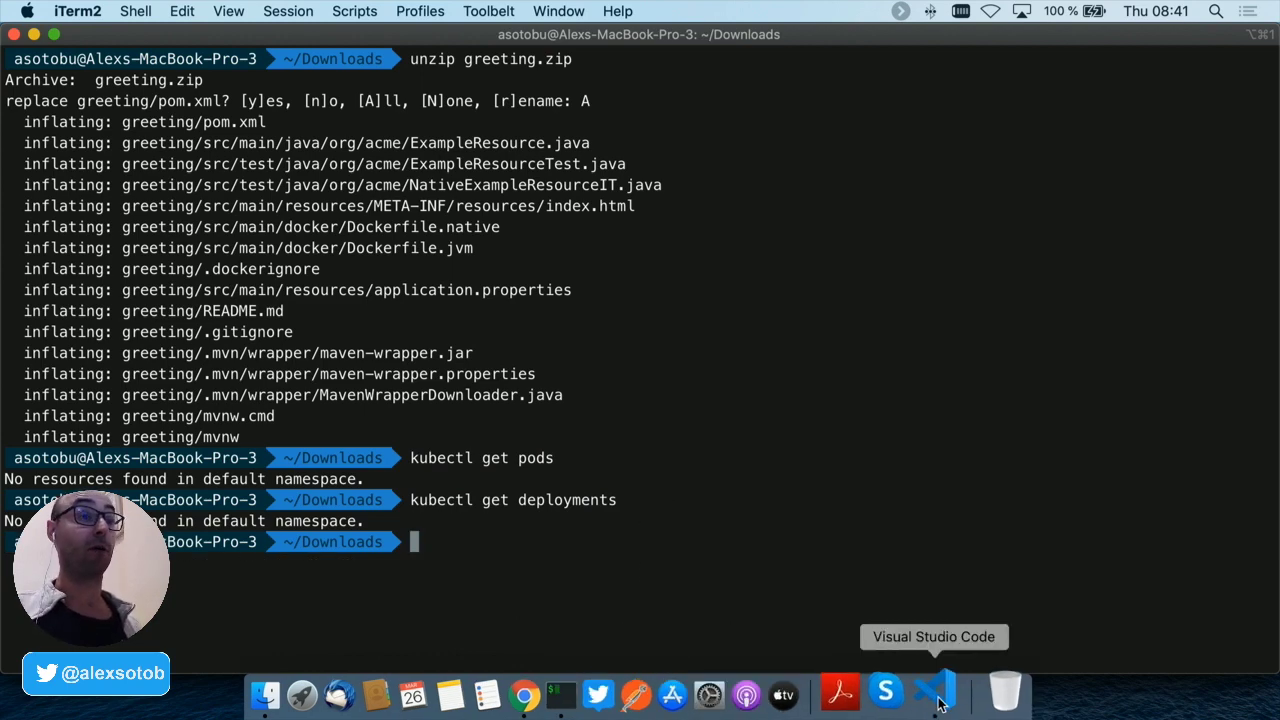
Step: Set quarkus.container-image.group=lordofthejars and quarkus.container-image.registry=quay.io in application.properties
click(936, 692)
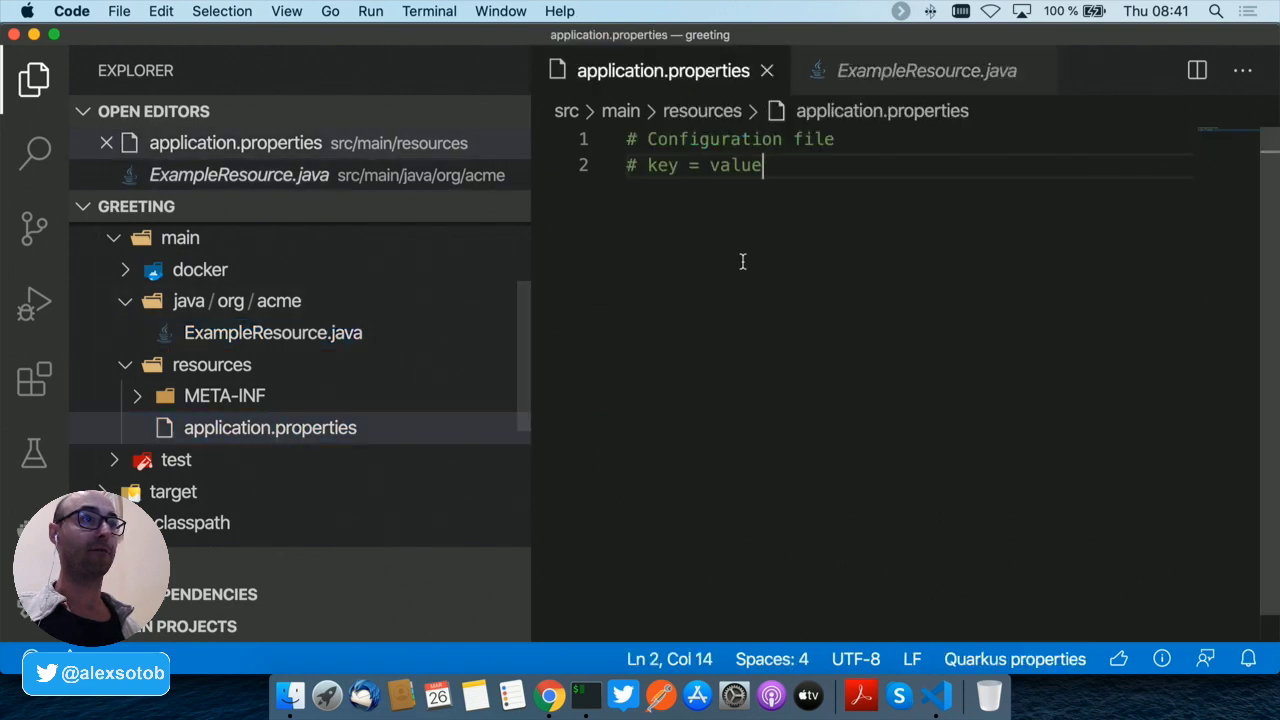
text(ci)
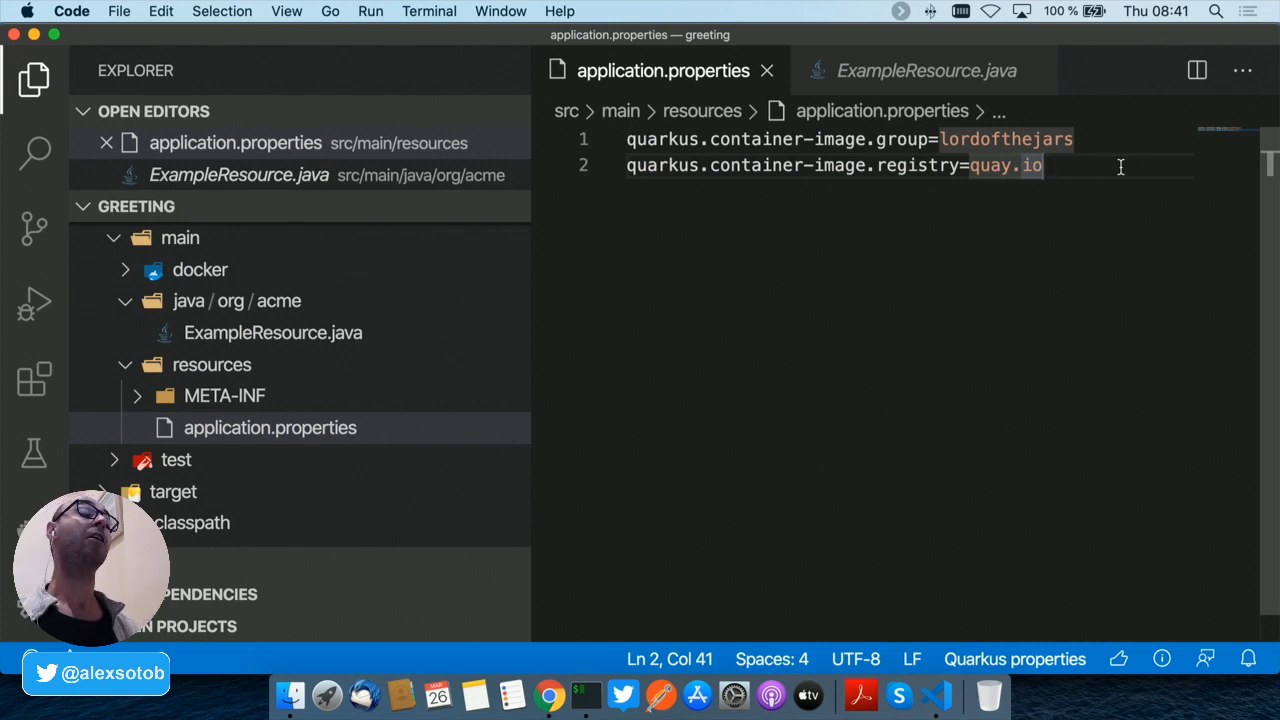
mouse_move(512, 604)
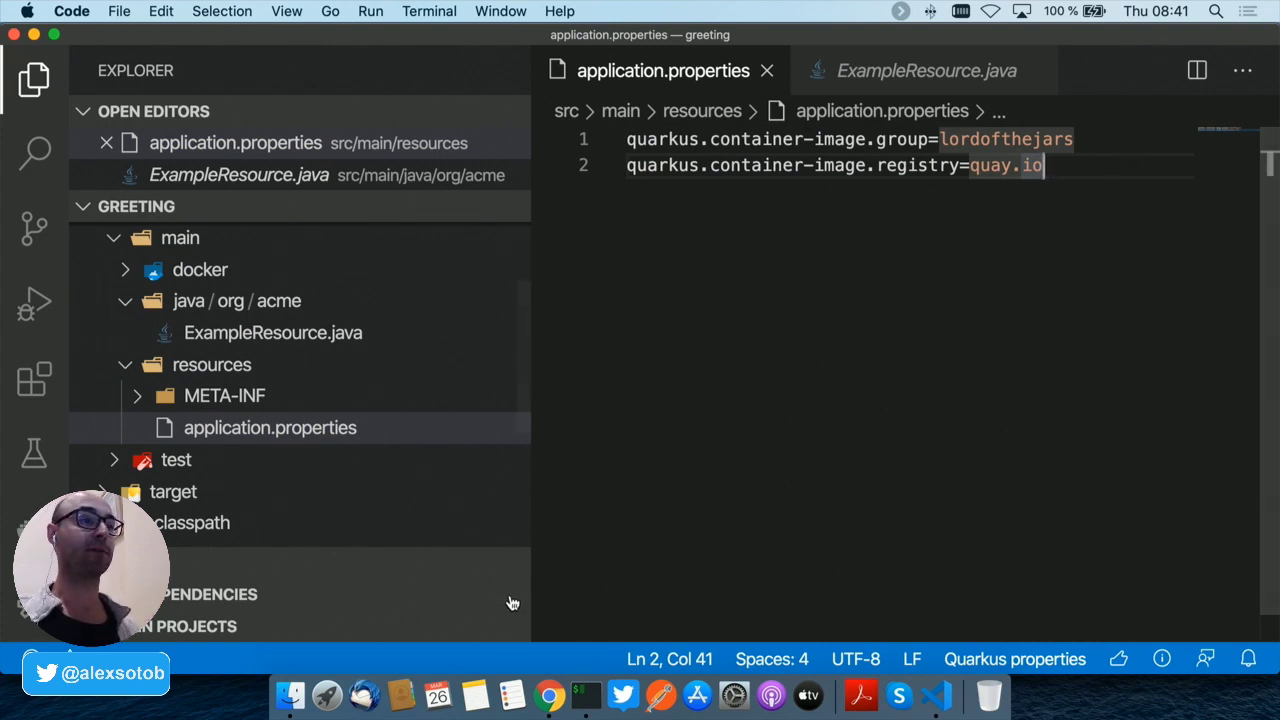
Step: Run ./mvnw package with quarkus.kubernetes.deploy=true in greeting, reaching BUILD SUCCESS with resources applied
click(584, 694)
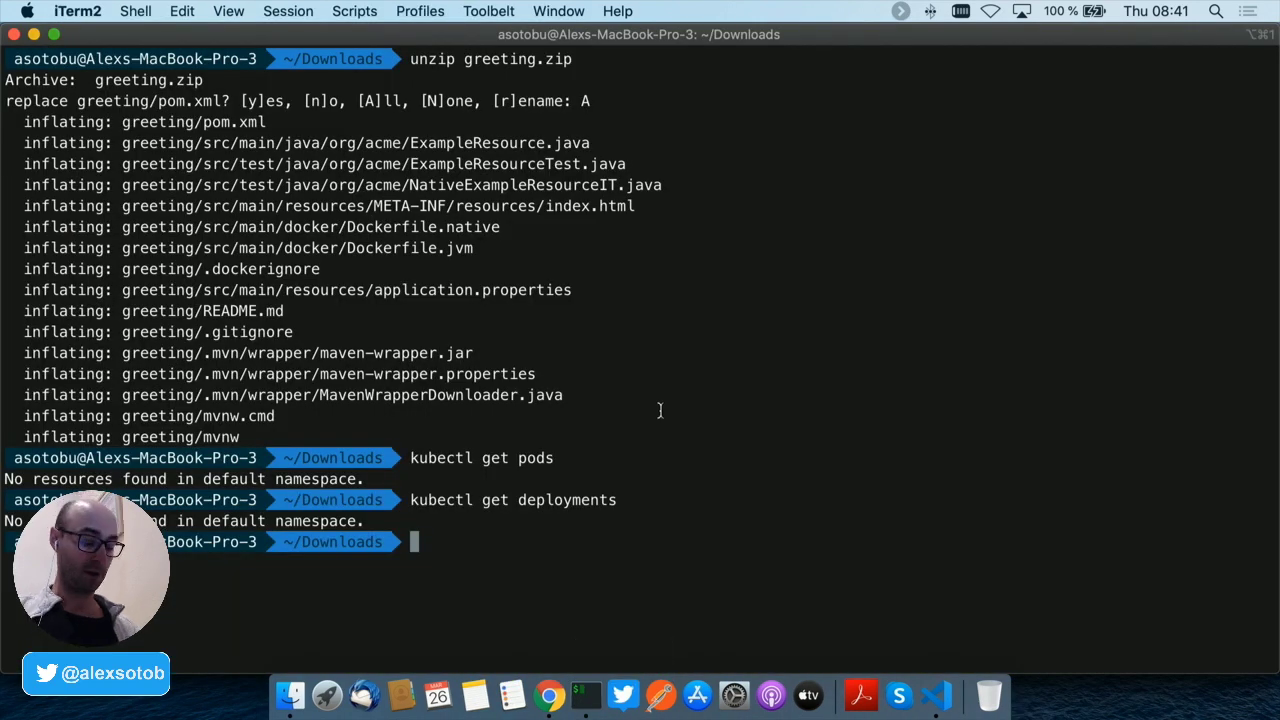
text(cd greeting)
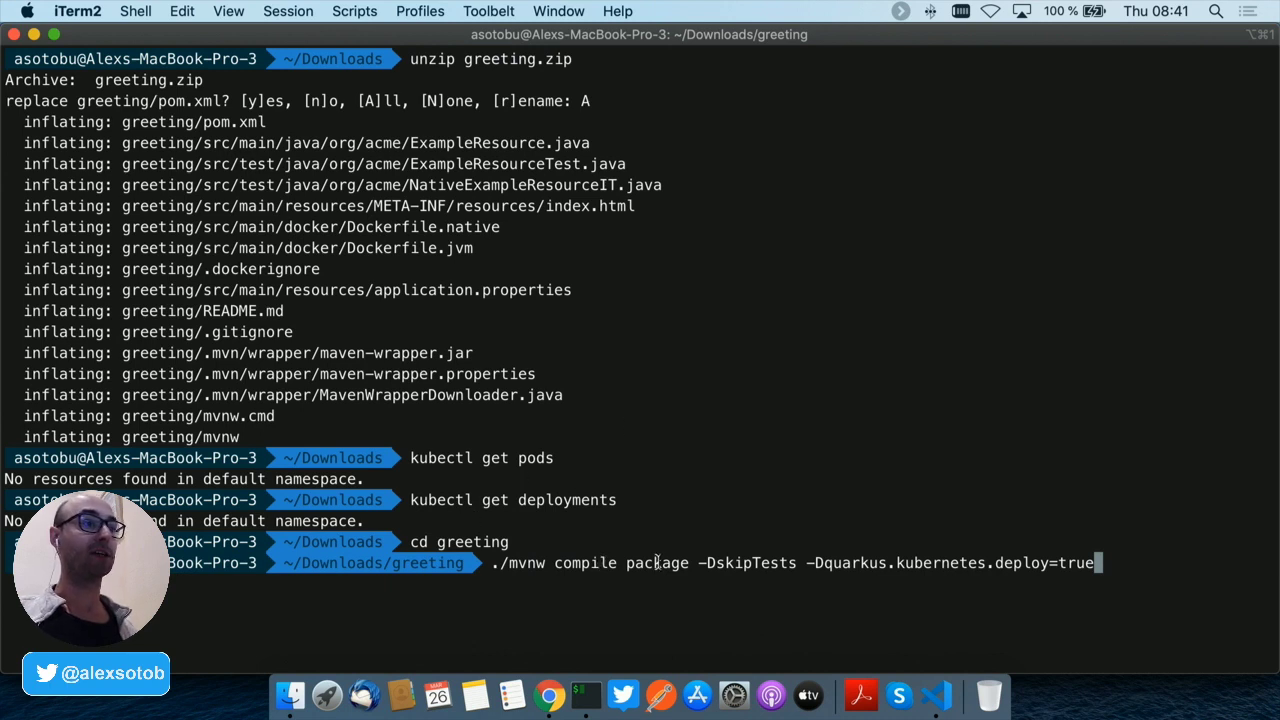
mouse_move(784, 520)
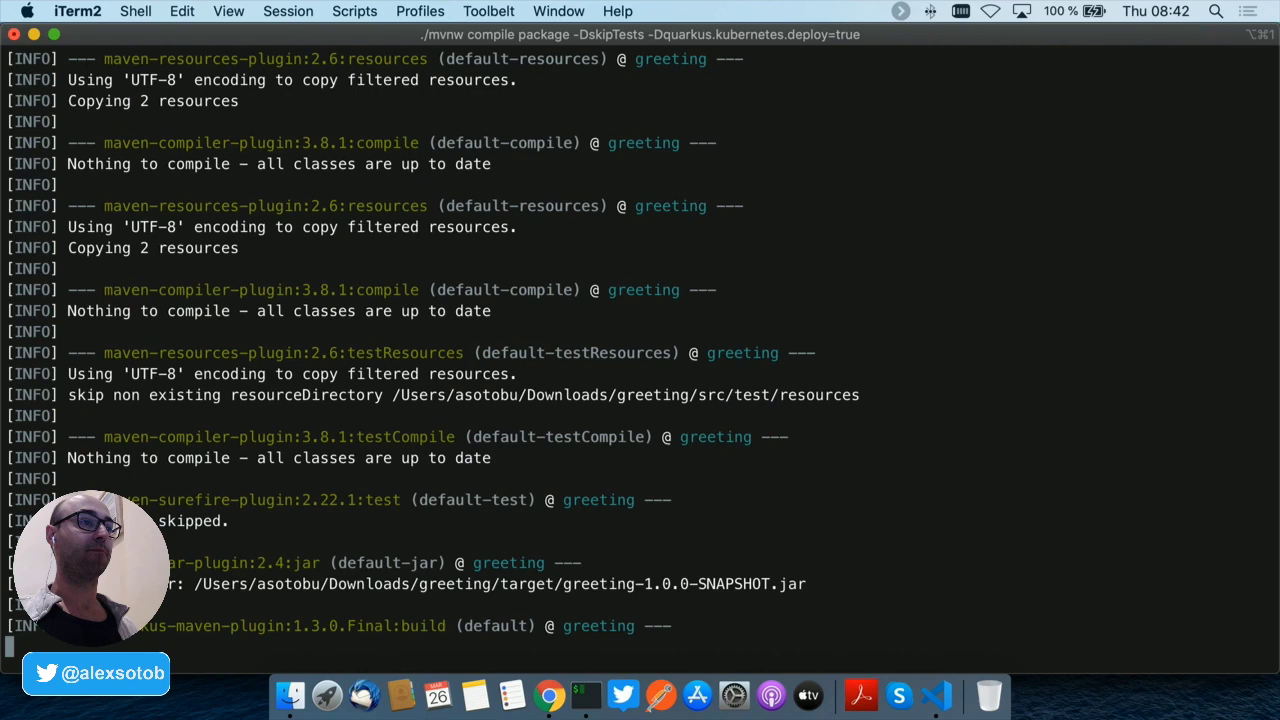
scroll(down, 3)
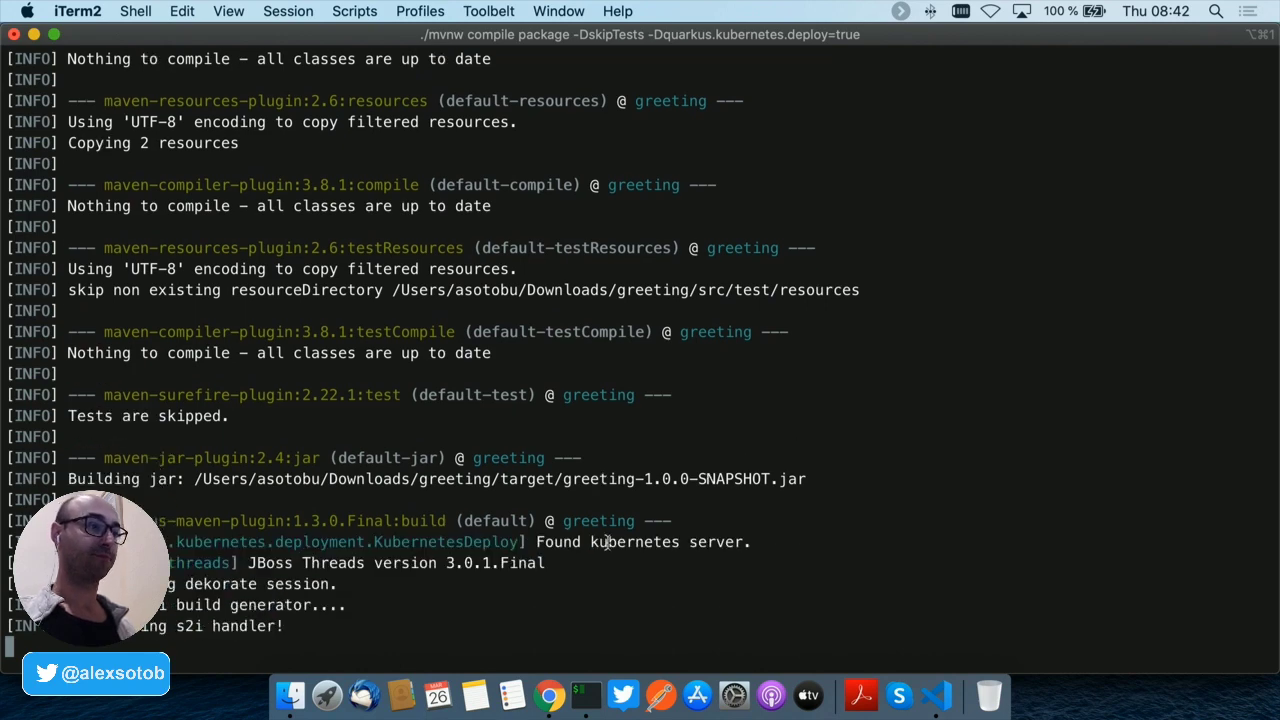
scroll(down, 3)
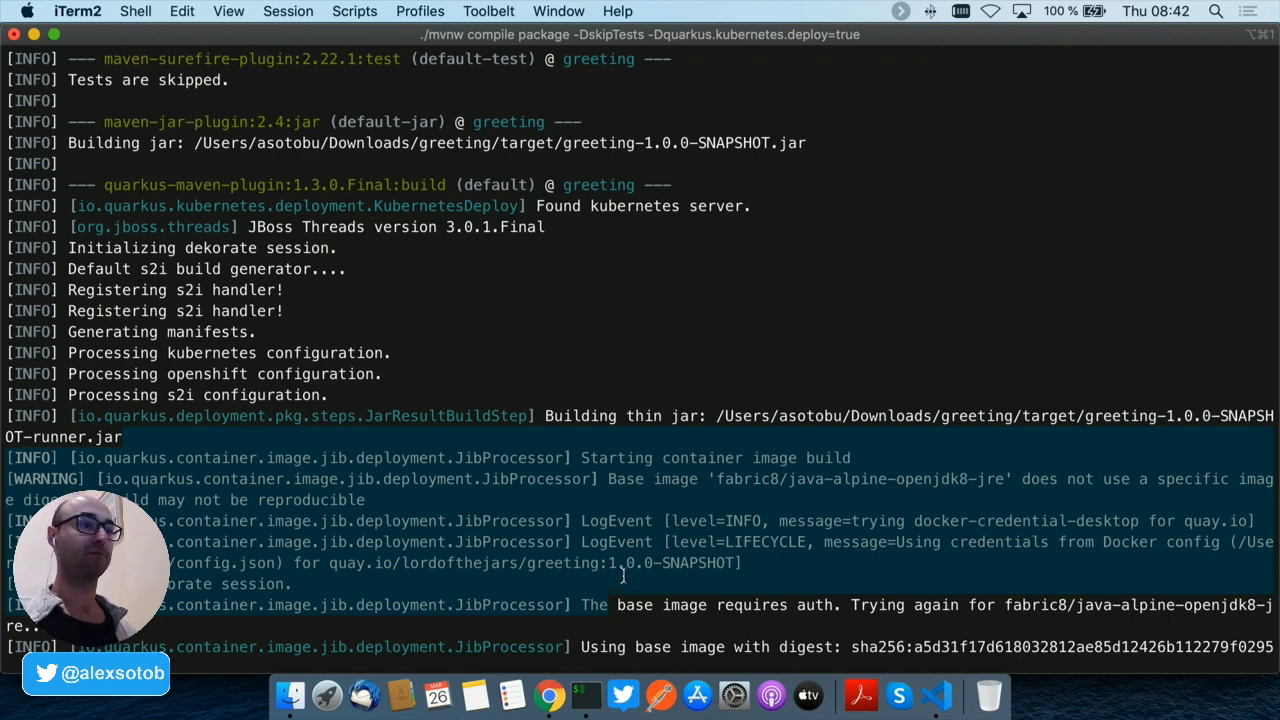
scroll(down, 3)
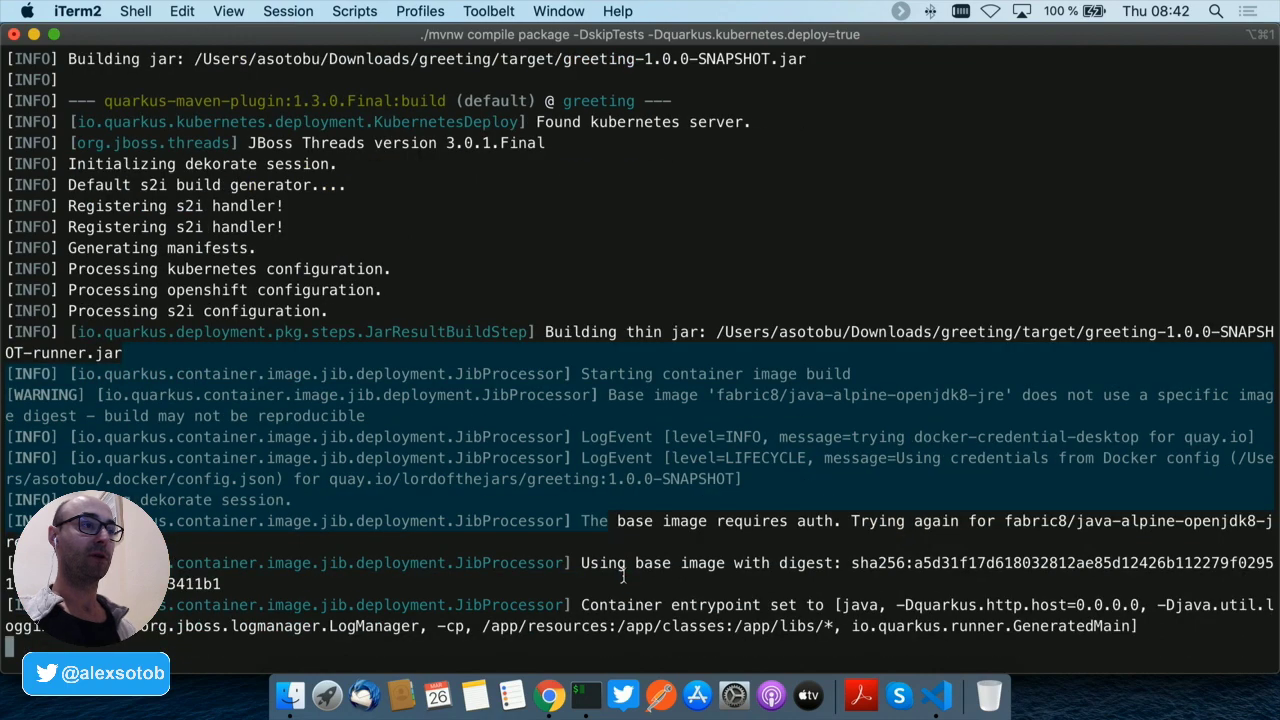
scroll(down, 3)
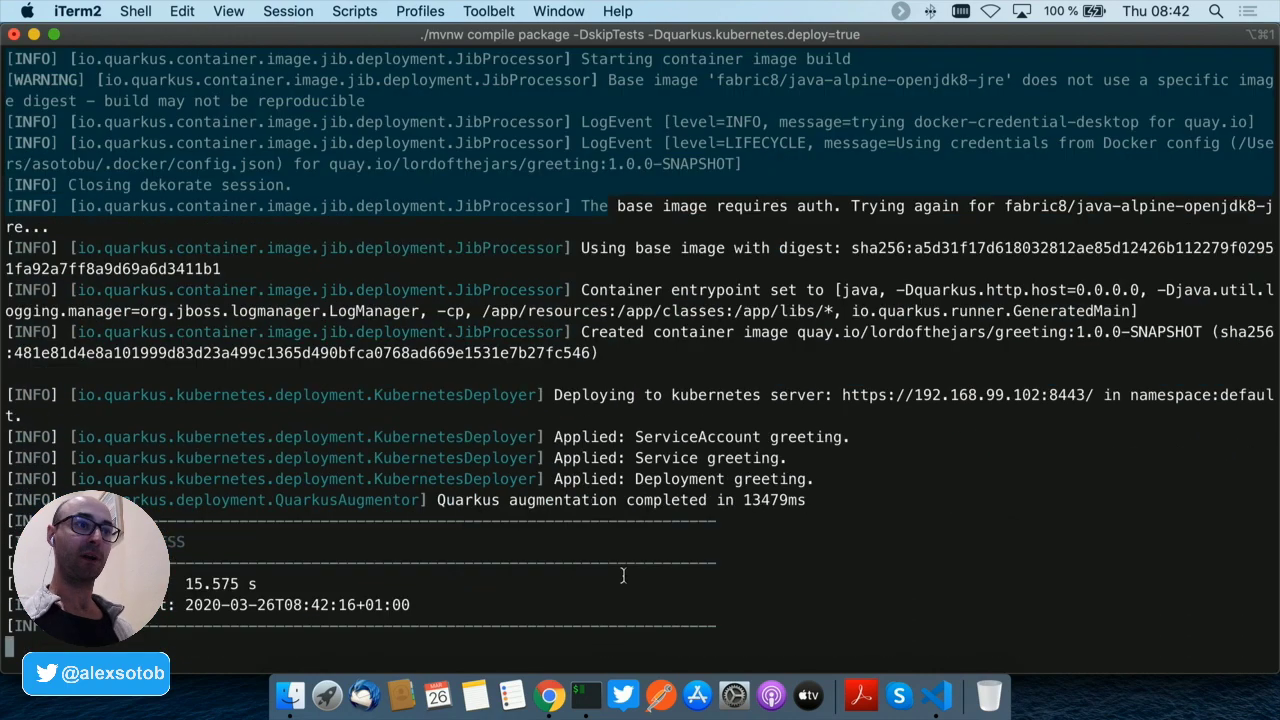
Step: Check lordofthejars/greeting on Quay.io now lists the 1.0.0-SNAPSHOT tag
click(548, 692)
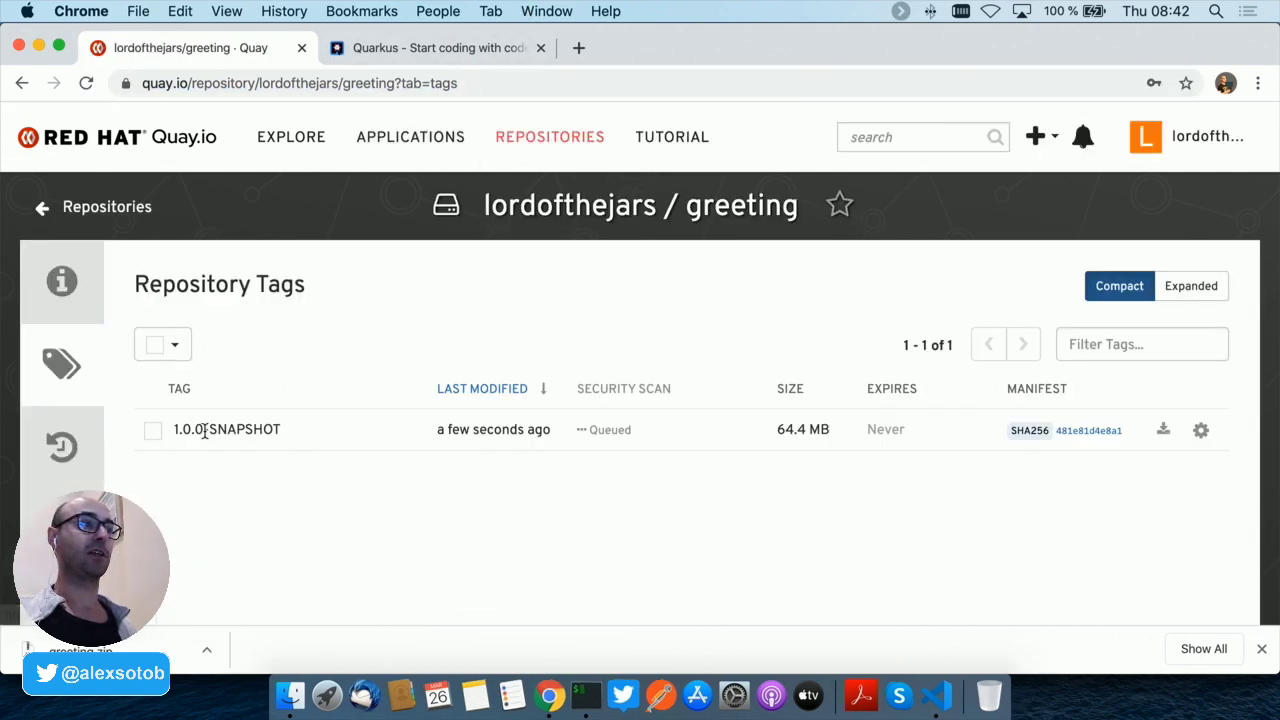
mouse_move(252, 452)
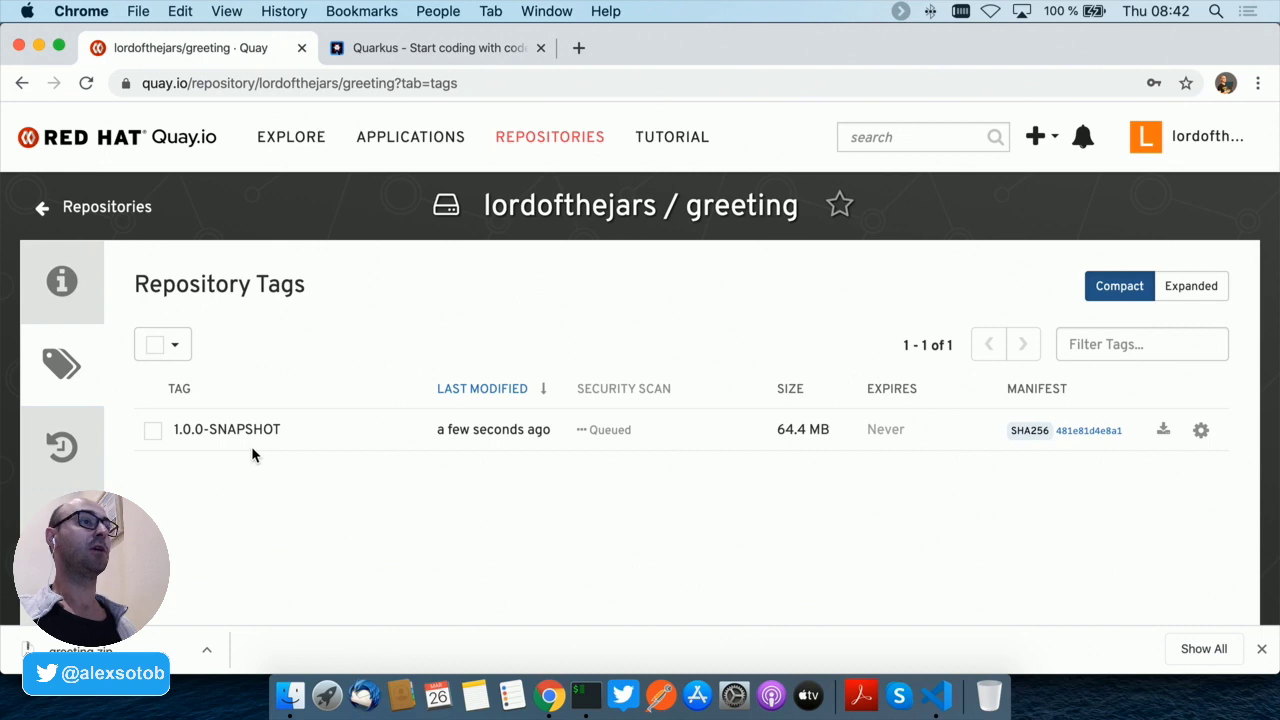
click(584, 694)
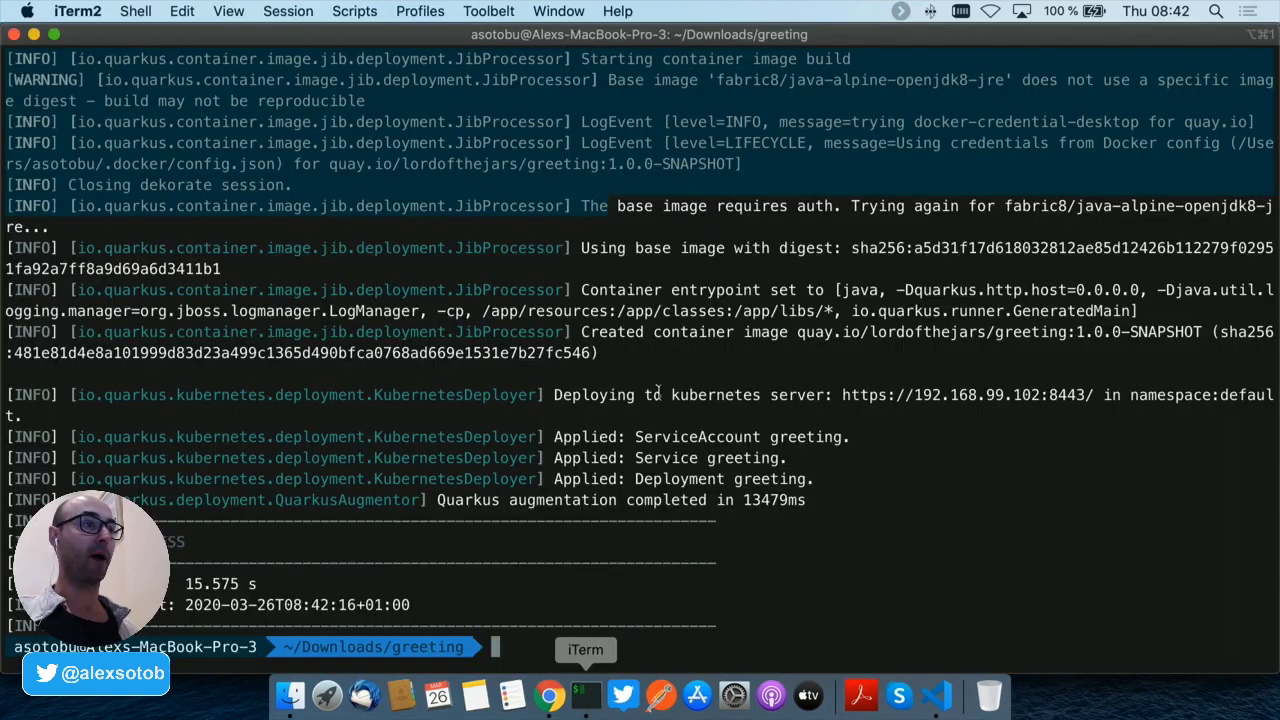
Step: Run kubectl get pods and deployments, showing greeting pod Running and 1/1 available
text(kubectl ge)
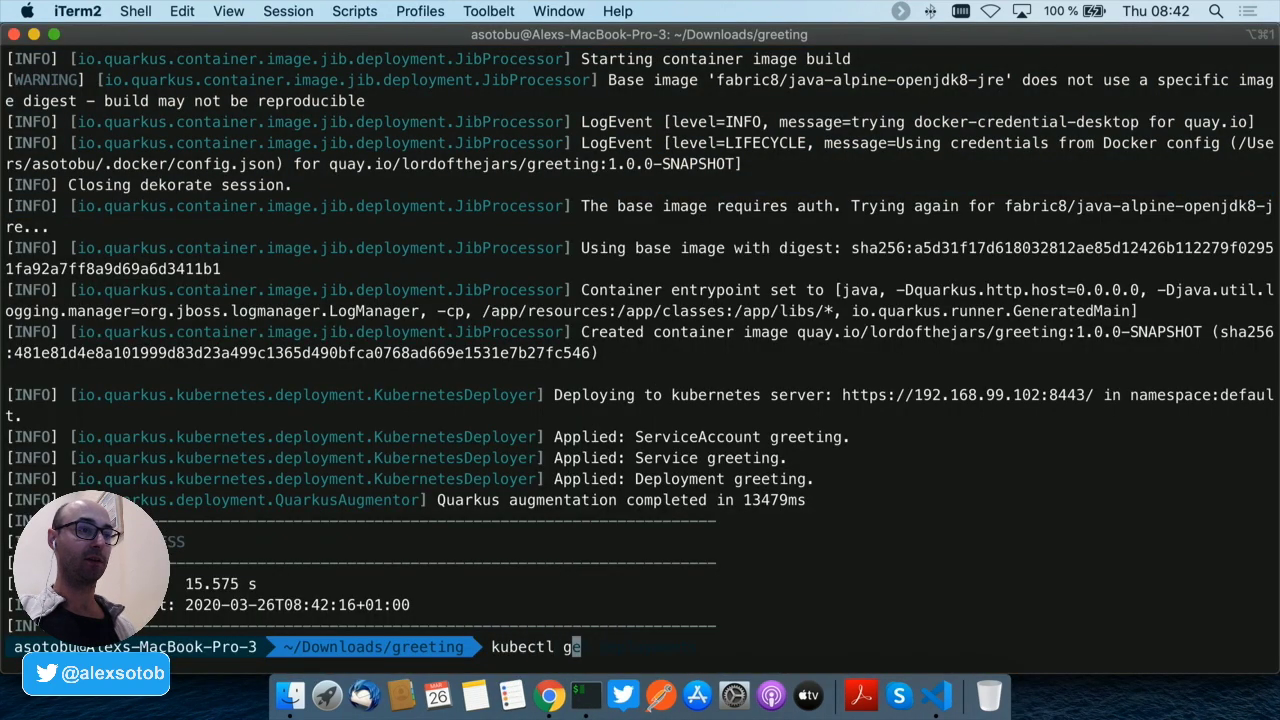
key(Return)
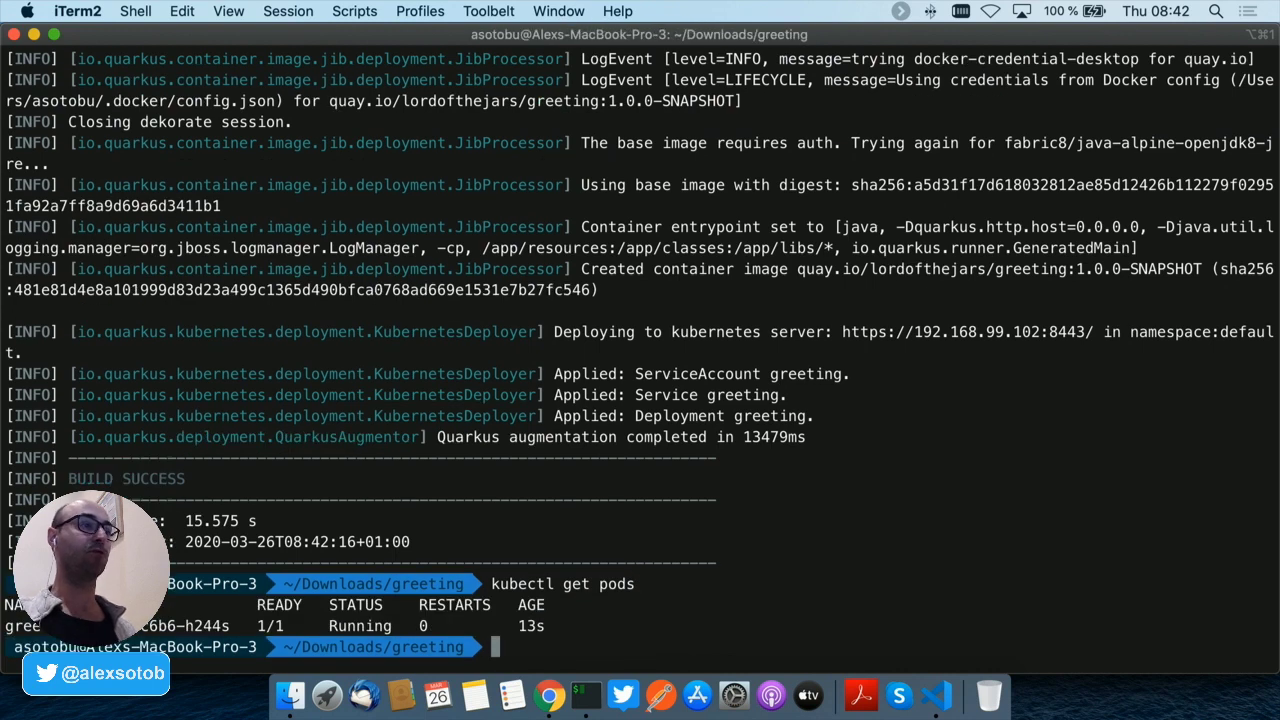
text(kubectl get dep)
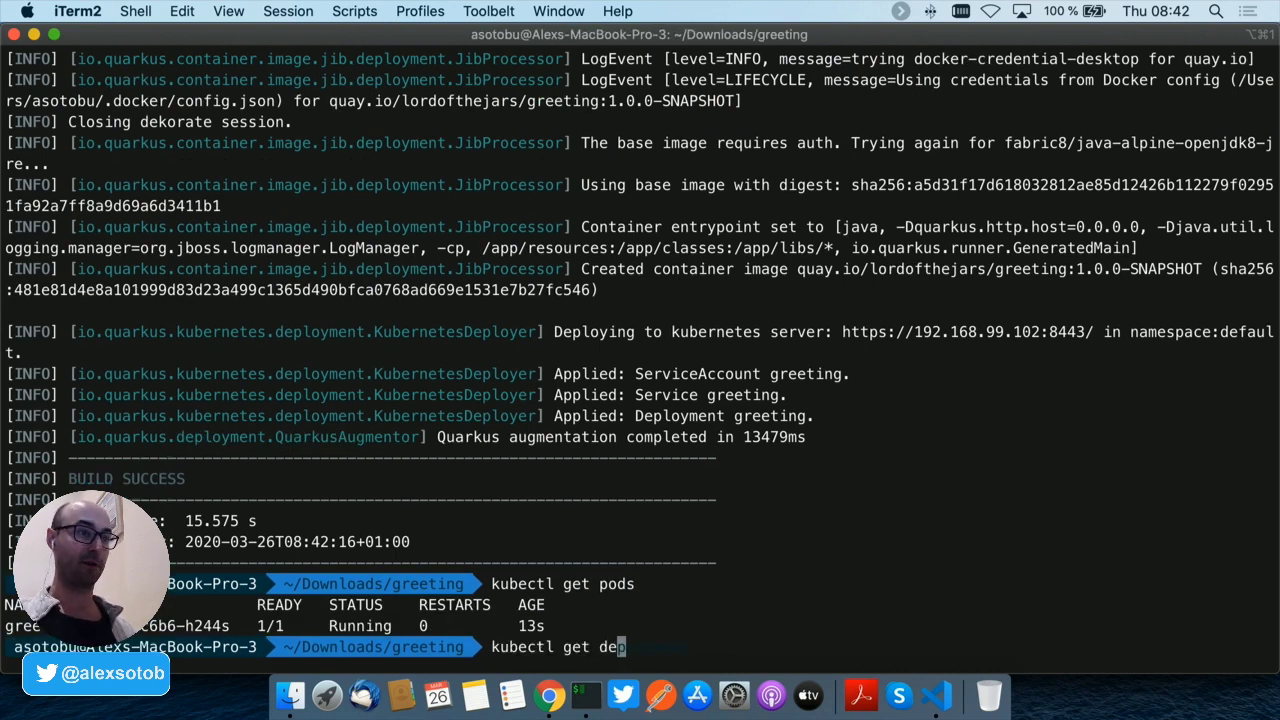
key(Return)
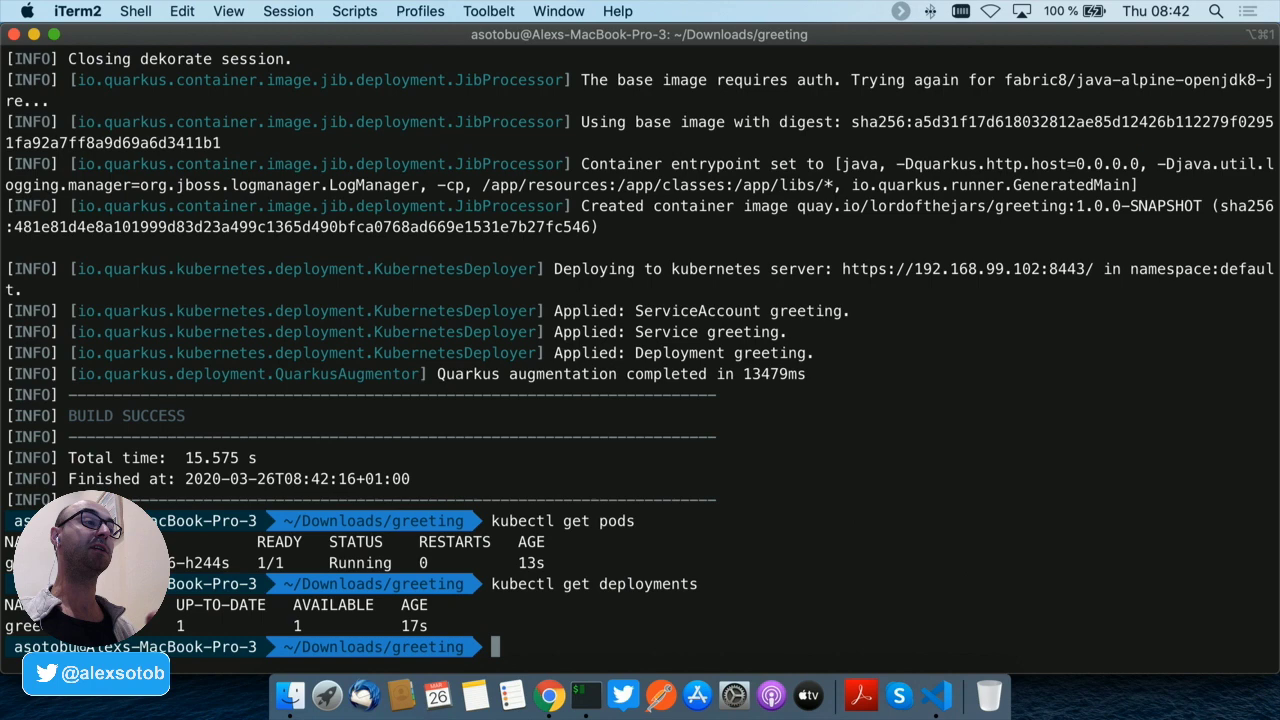